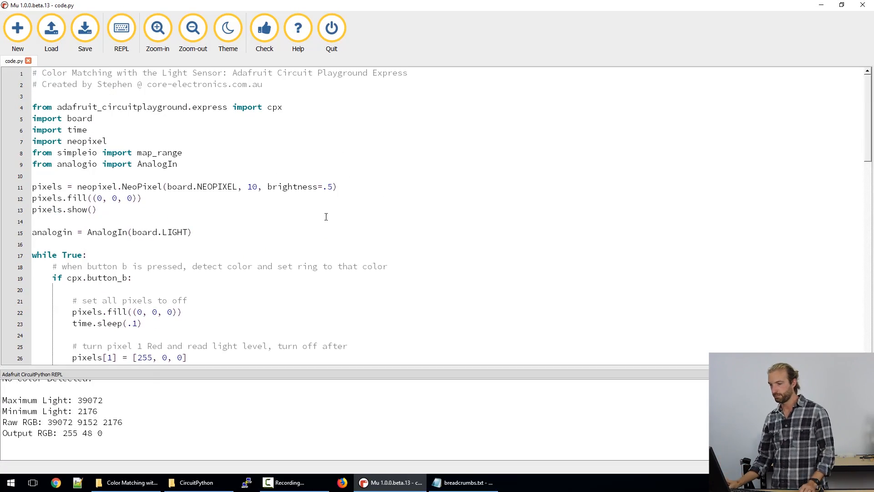
pyautogui.moveTo(329, 148)
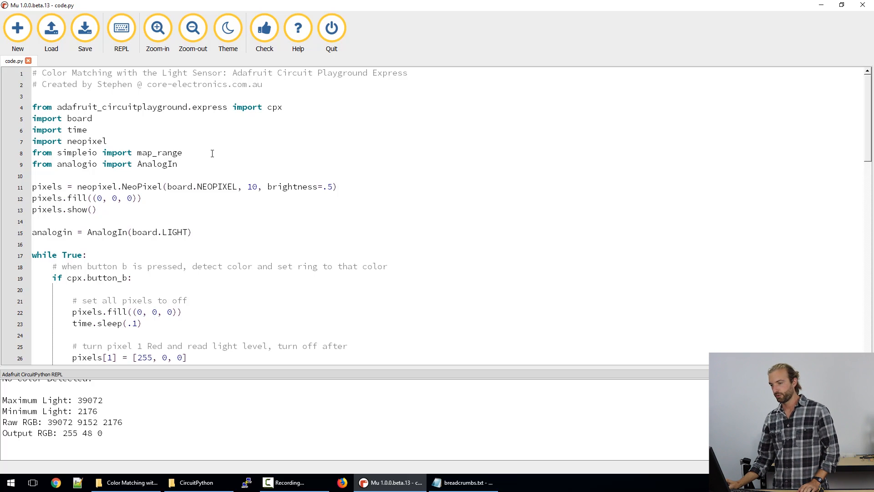
pyautogui.moveTo(32, 106); pyautogui.dragTo(178, 164)
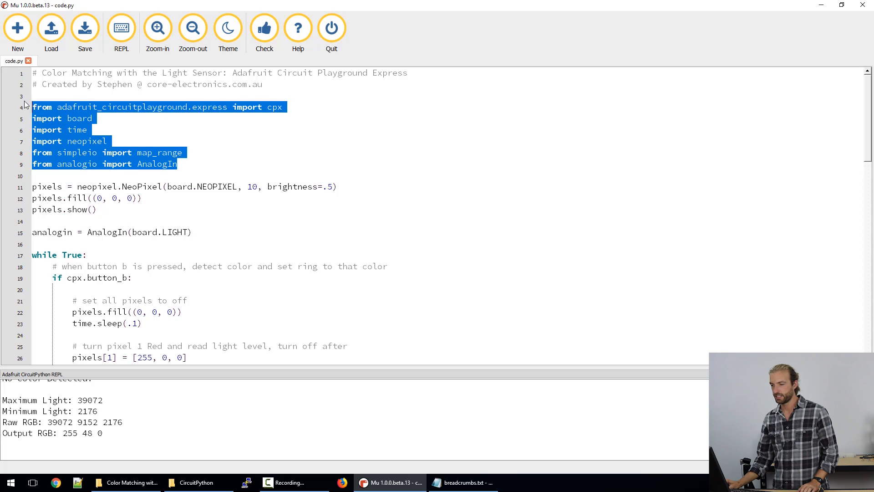
pyautogui.click(206, 137)
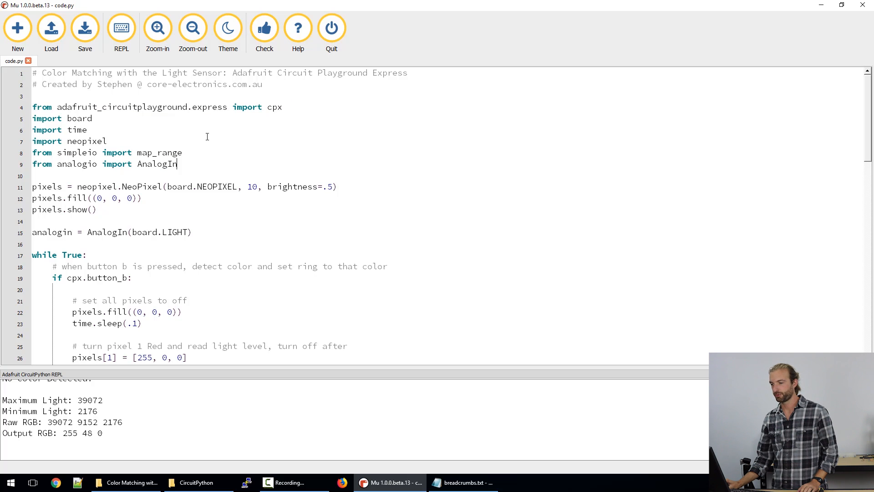
pyautogui.moveTo(213, 139)
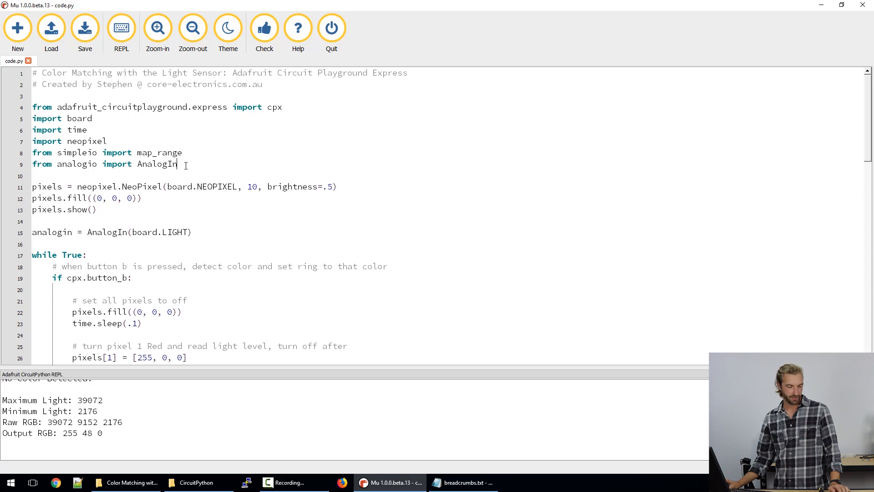
pyautogui.tripleClick(105, 164)
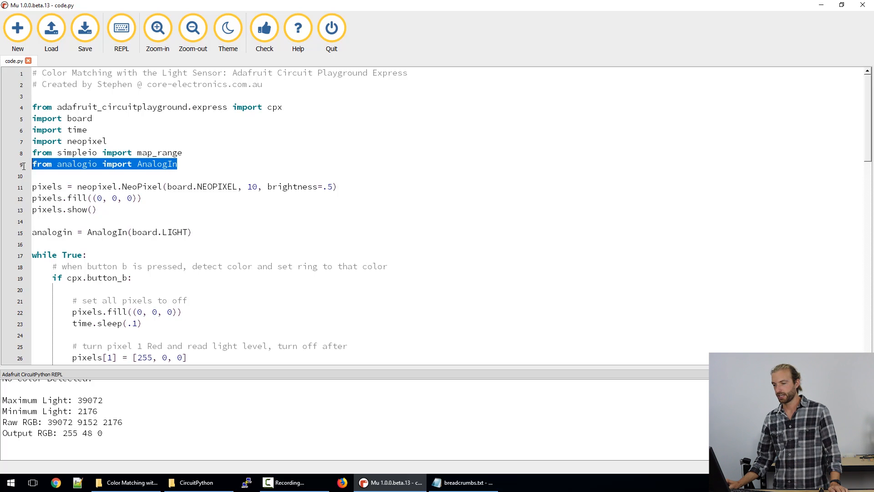
pyautogui.click(196, 164)
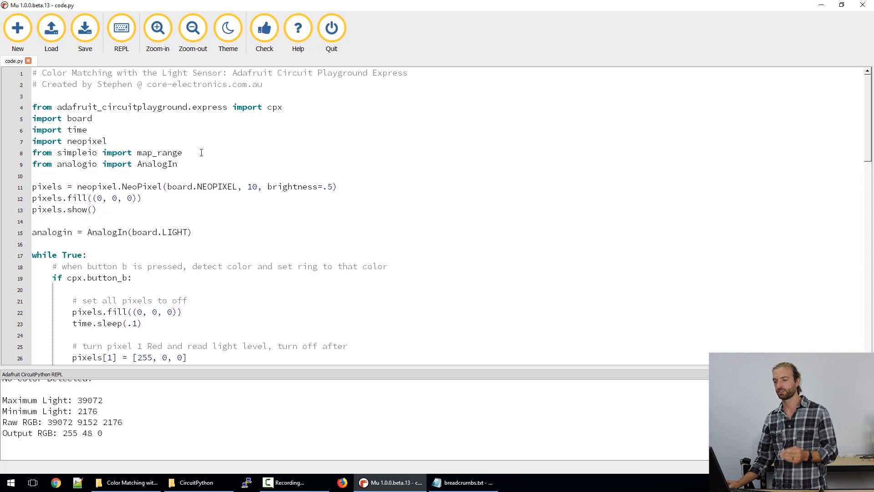
pyautogui.doubleClick(164, 152)
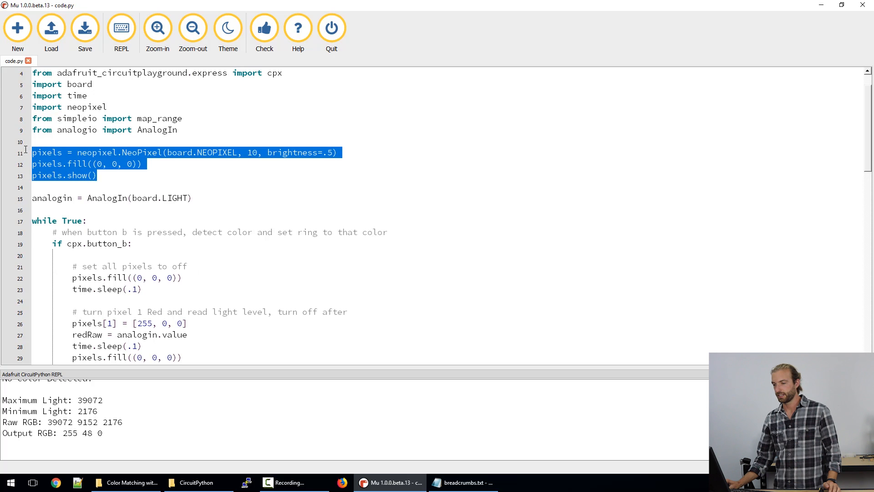
pyautogui.click(169, 175)
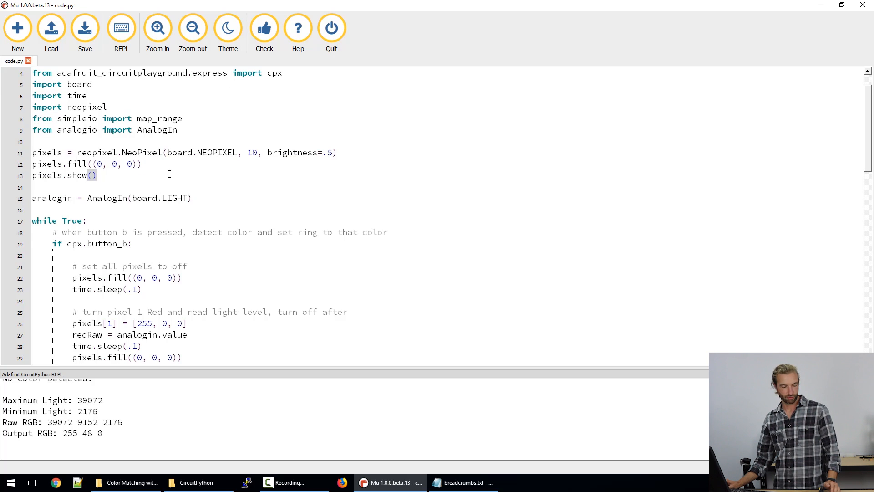
pyautogui.scroll(-3)
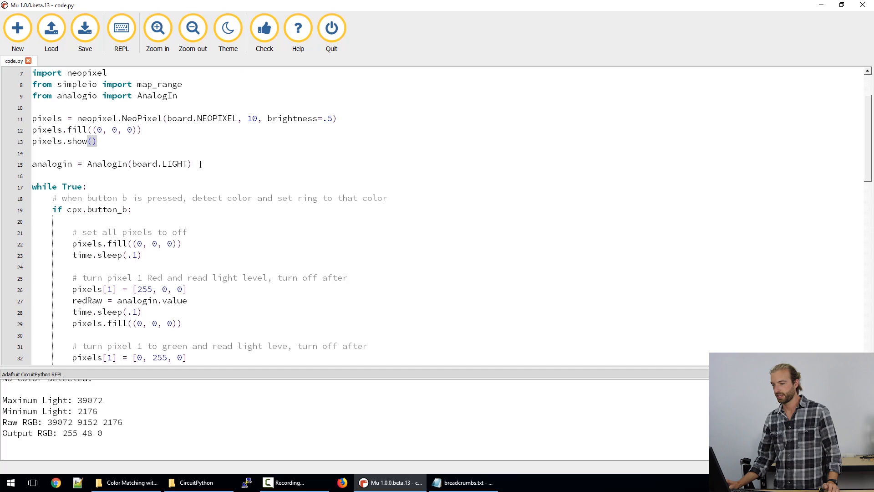
pyautogui.tripleClick(112, 163)
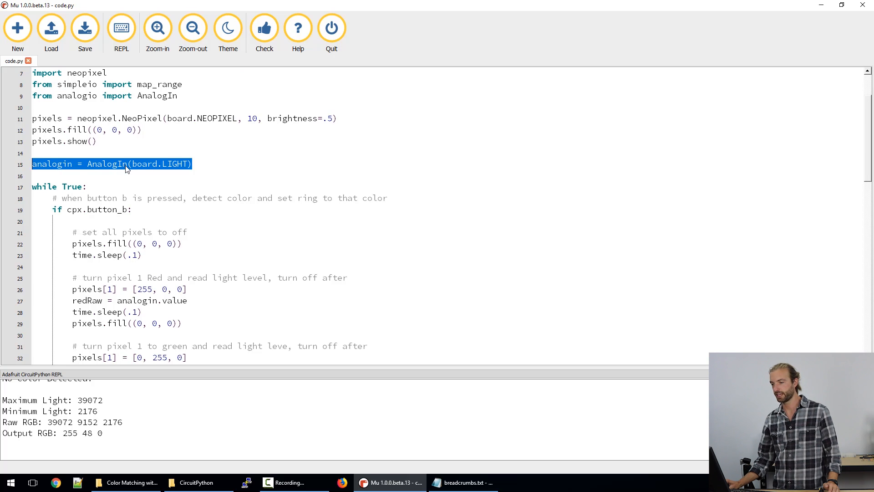
pyautogui.moveTo(171, 172)
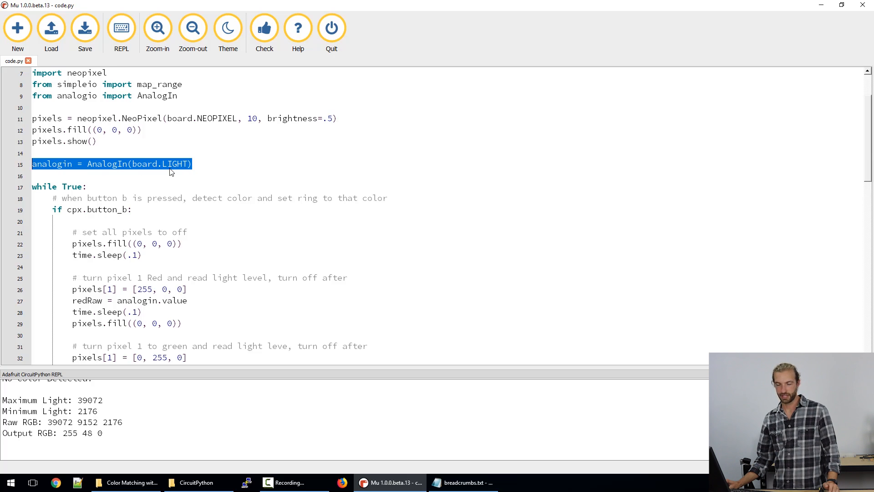
pyautogui.click(207, 163)
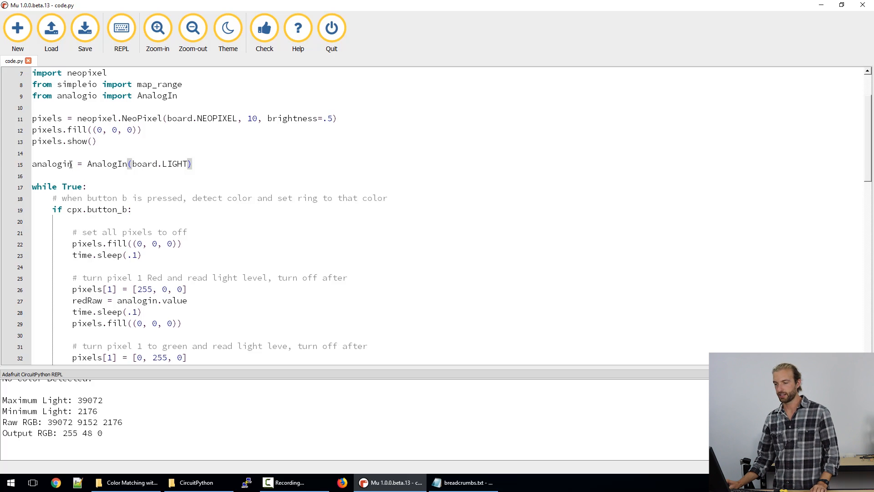
pyautogui.scroll(-3)
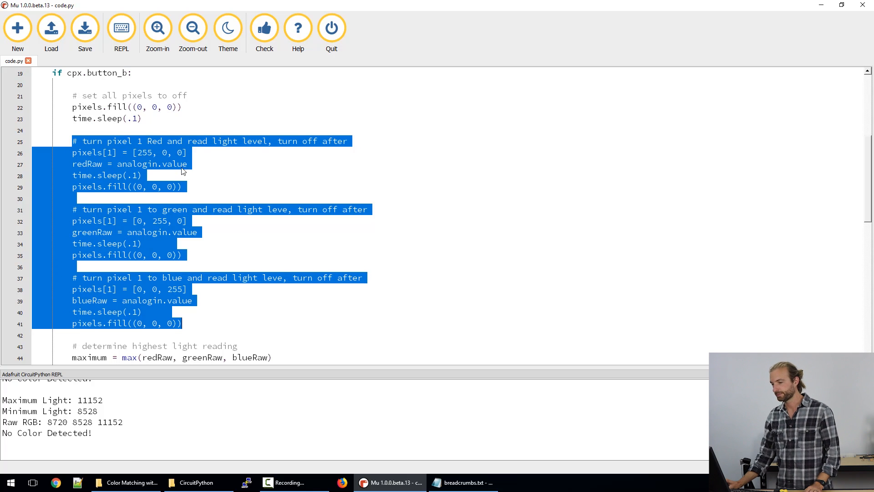
pyautogui.click(177, 153)
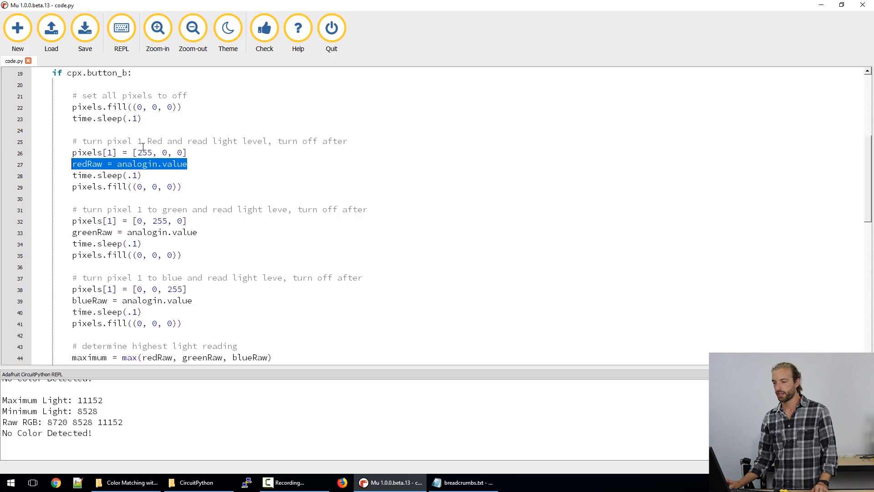
pyautogui.click(187, 187)
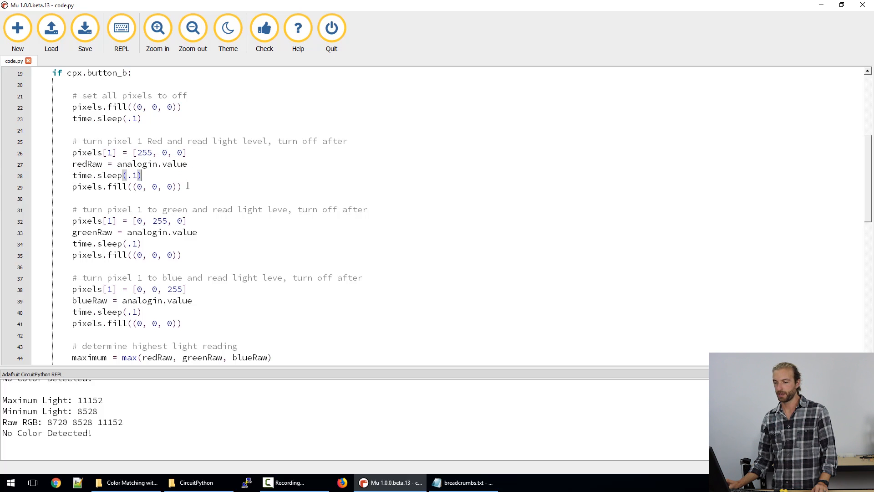
pyautogui.moveTo(188, 196)
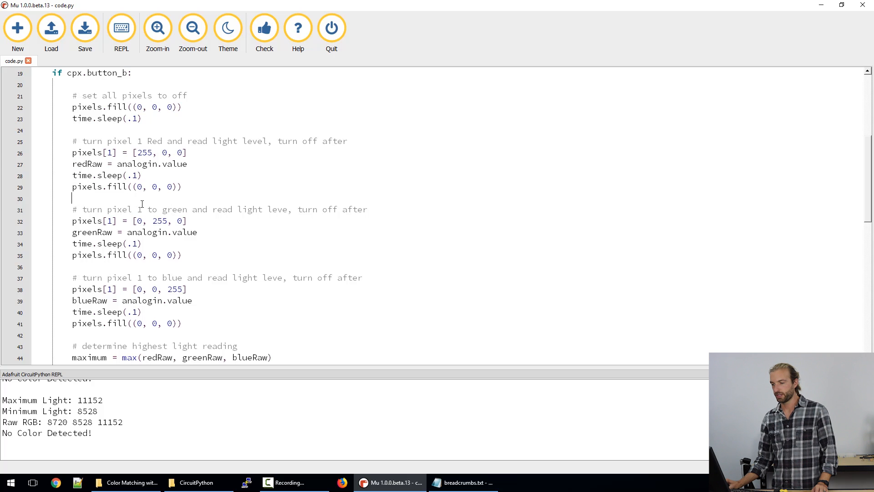
pyautogui.scroll(-3)
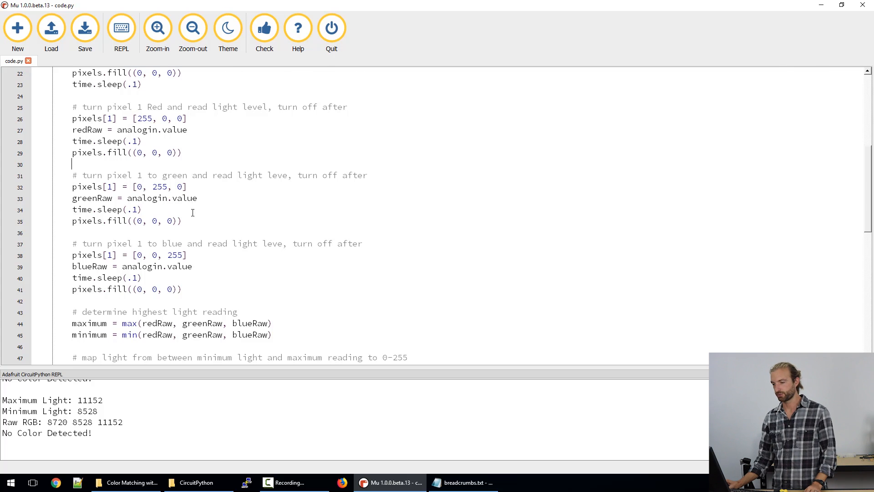
pyautogui.scroll(-3)
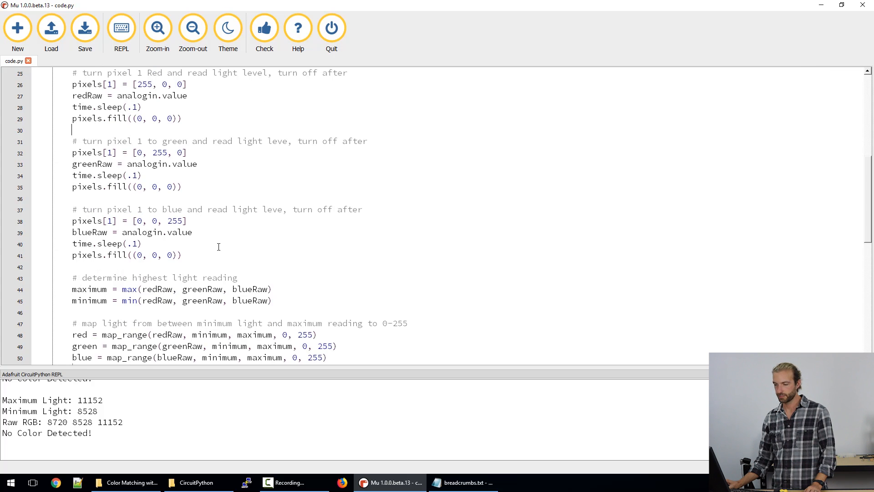
pyautogui.scroll(-3)
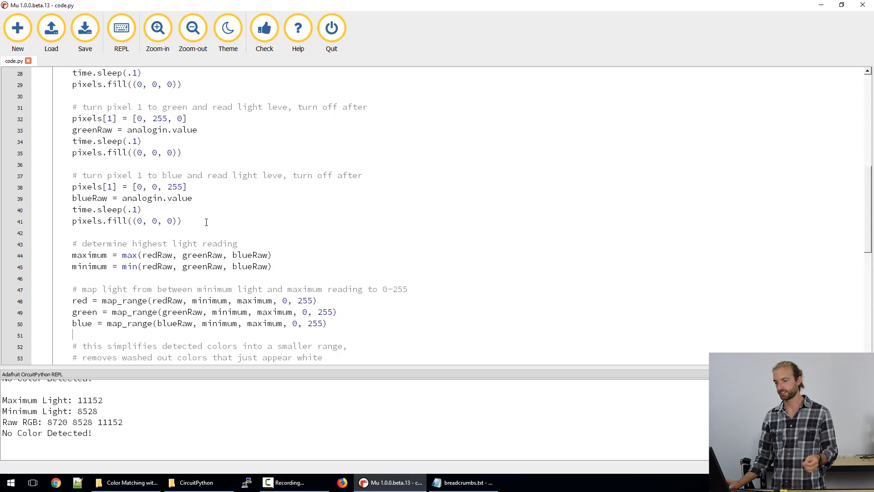
pyautogui.scroll(-3)
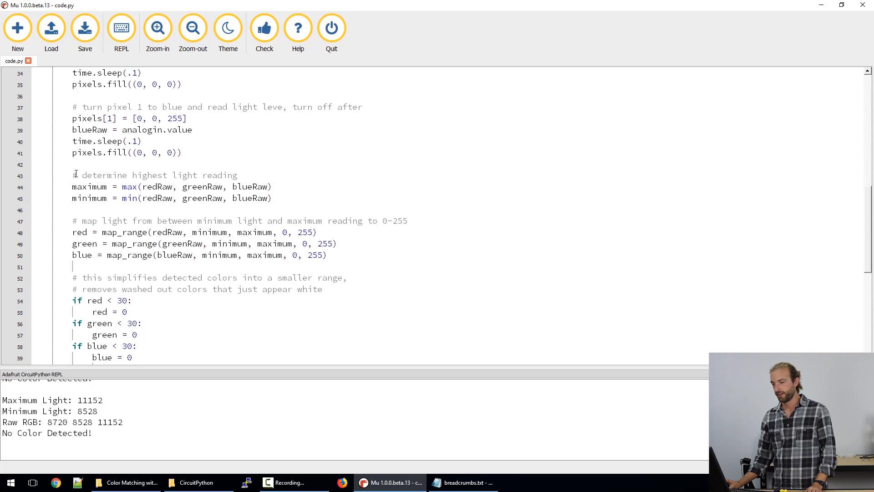
pyautogui.moveTo(72, 175); pyautogui.dragTo(273, 205)
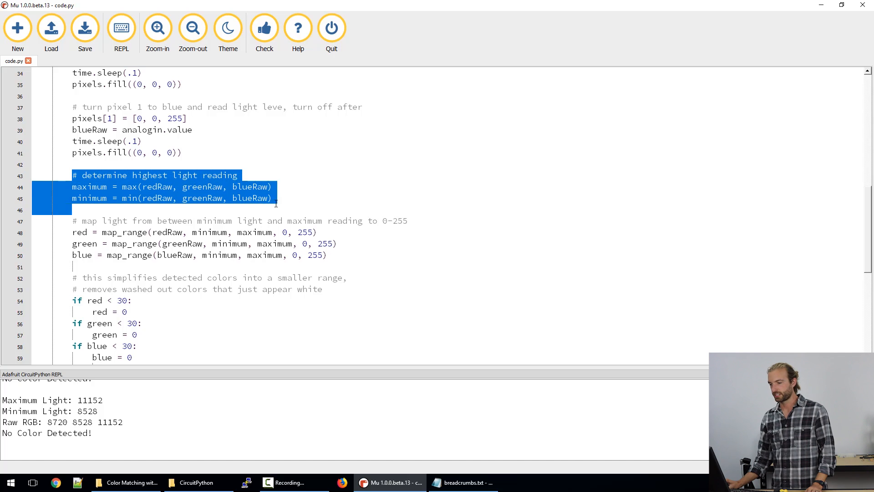
pyautogui.moveTo(283, 202)
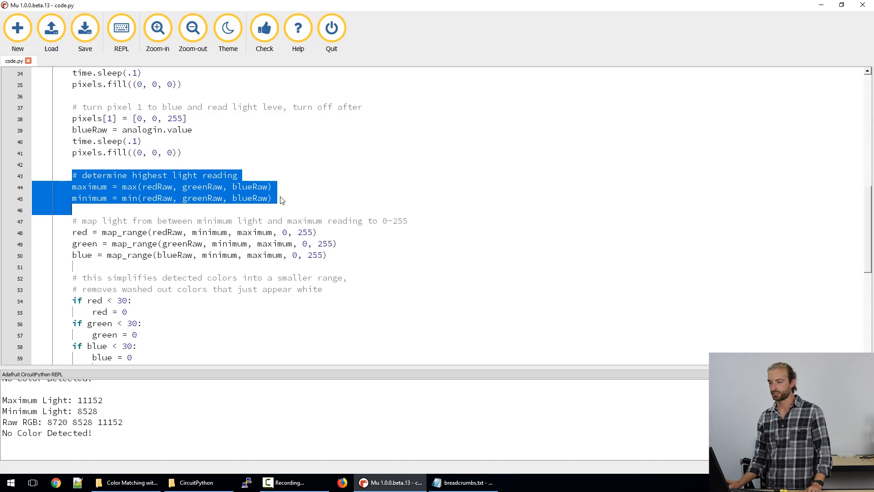
pyautogui.click(273, 198)
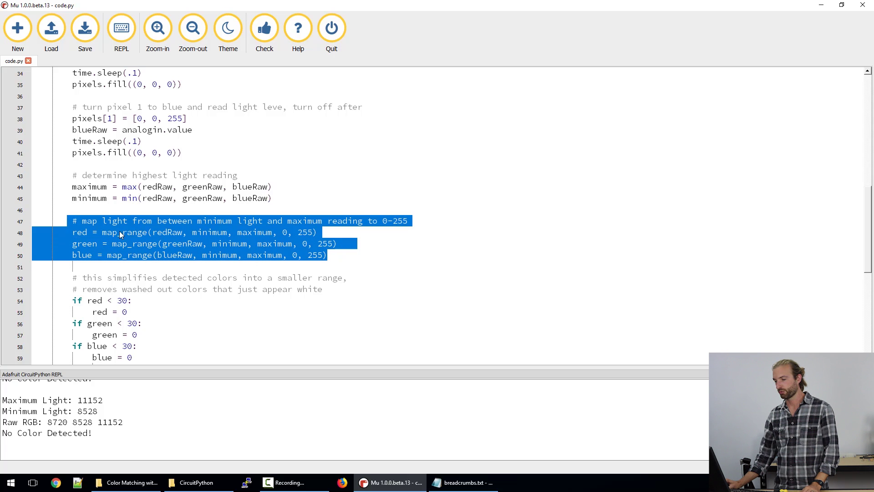
pyautogui.click(291, 186)
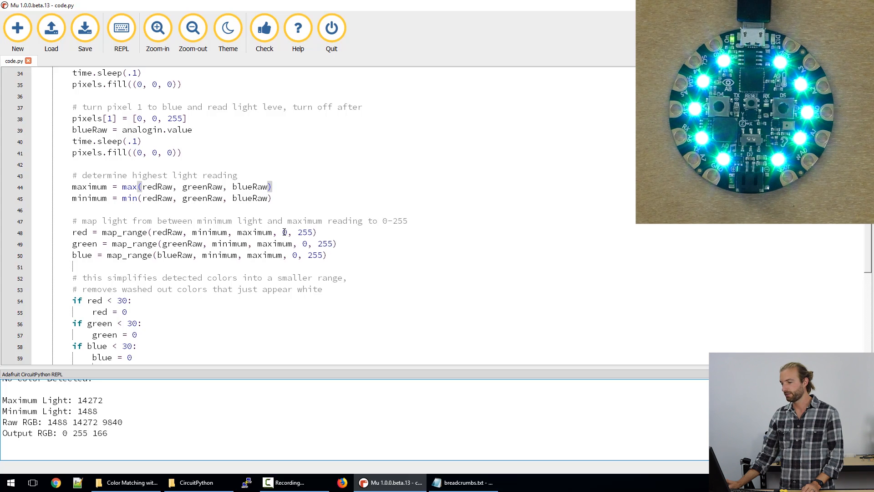
pyautogui.moveTo(311, 232)
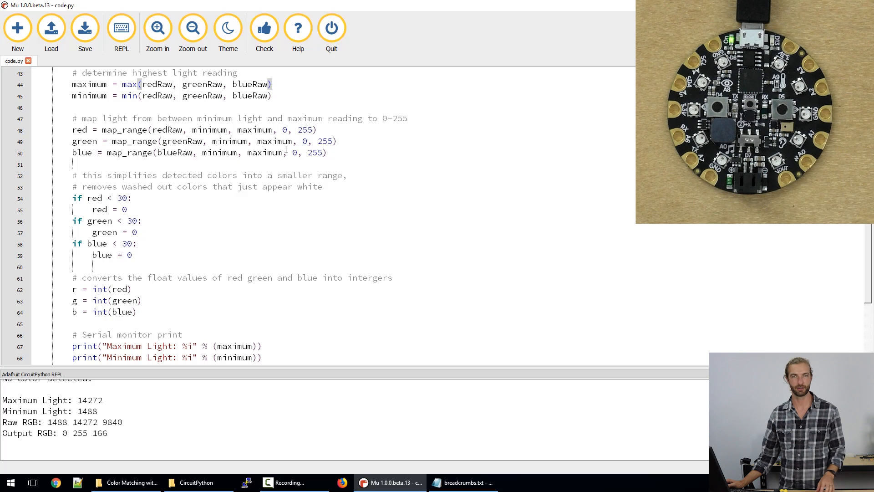
pyautogui.doubleClick(193, 129)
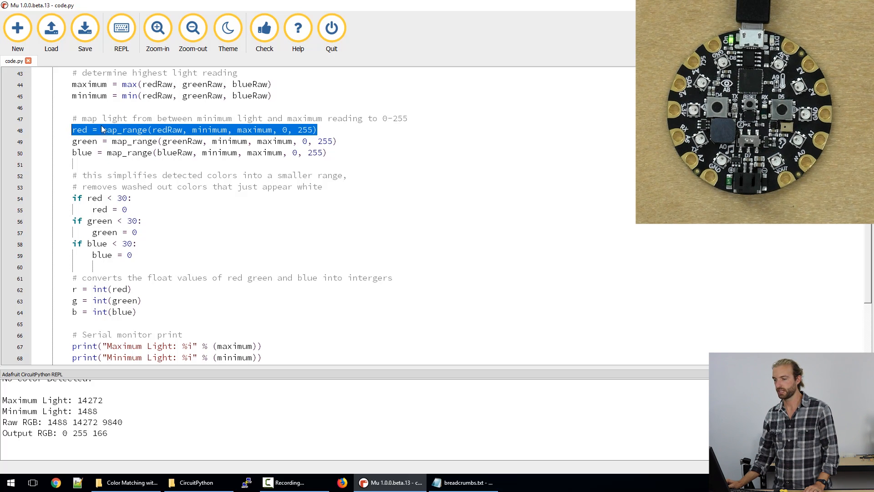
pyautogui.click(162, 129)
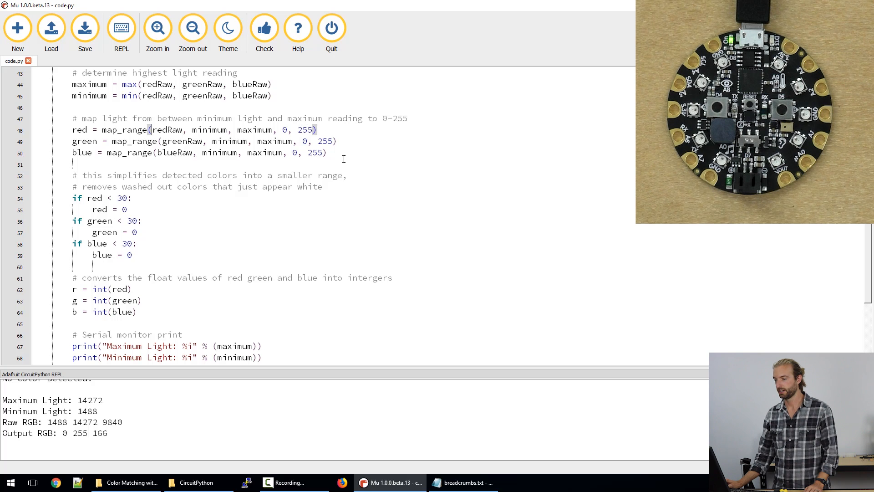
pyautogui.moveTo(223, 129)
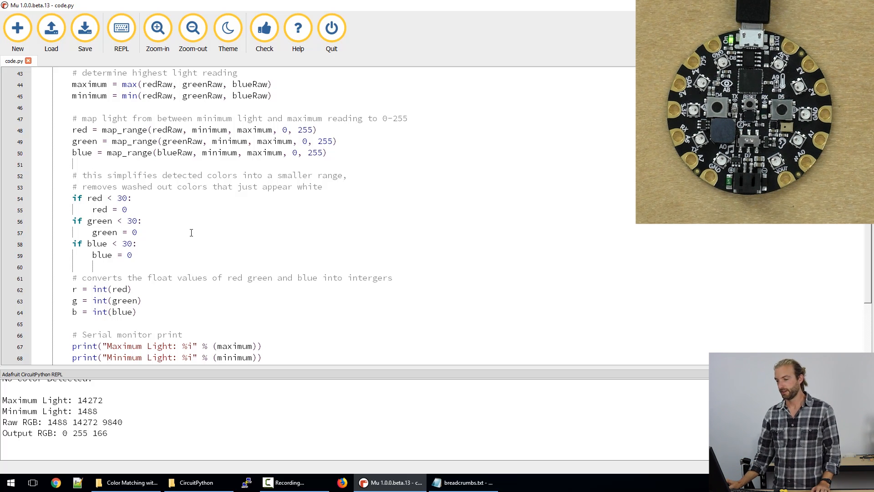
pyautogui.scroll(-3)
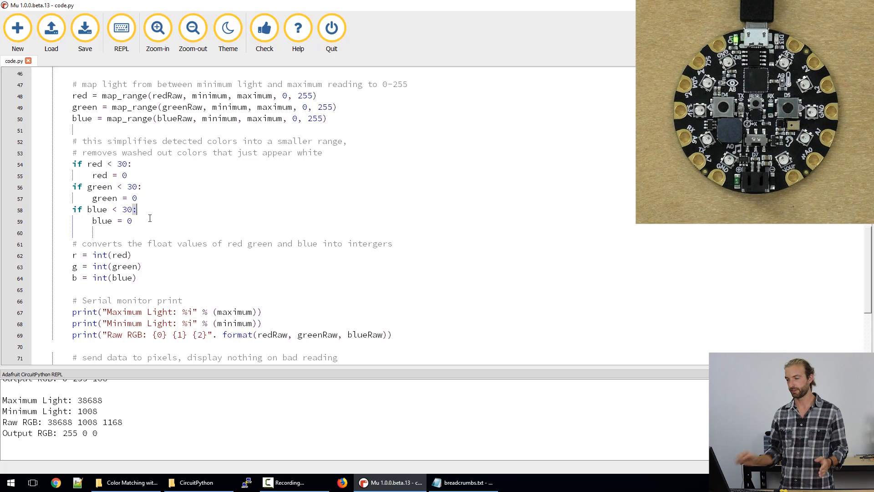
pyautogui.scroll(-3)
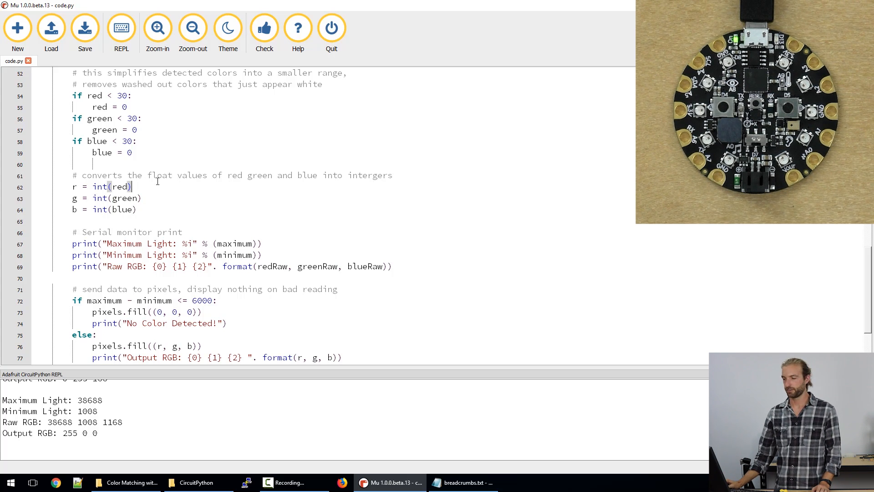
pyautogui.scroll(-3)
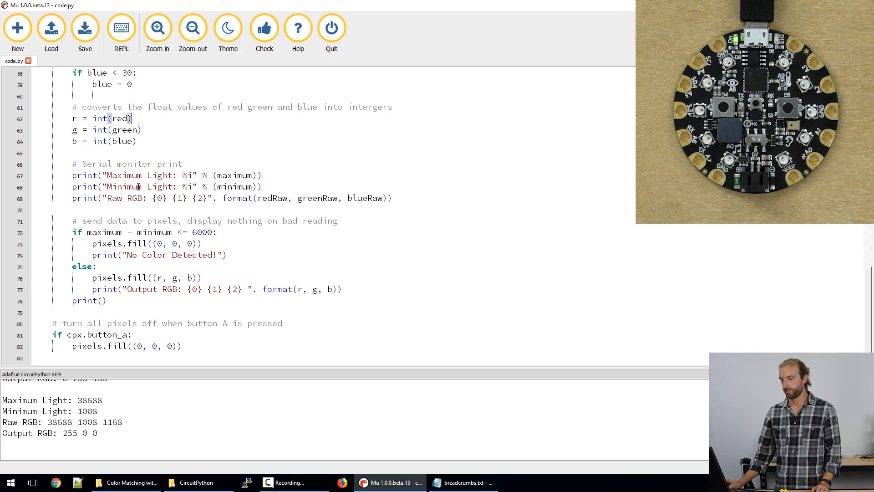
pyautogui.moveTo(72, 164); pyautogui.dragTo(262, 186)
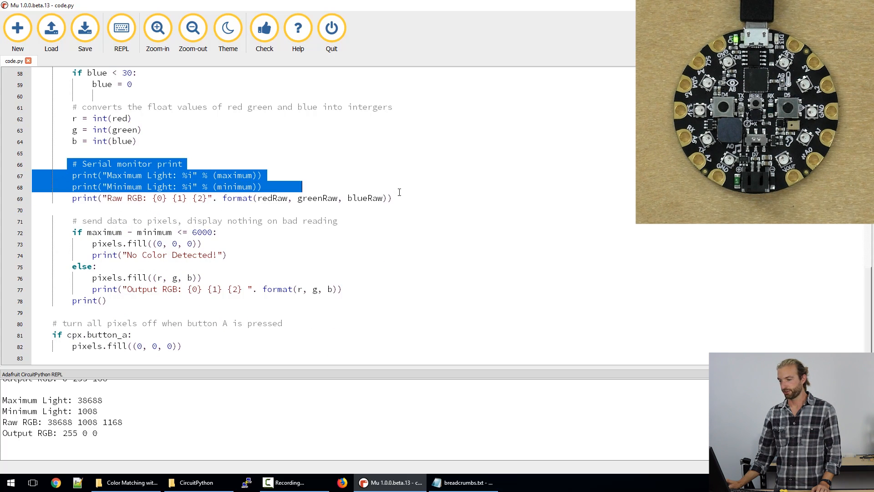
pyautogui.click(301, 187)
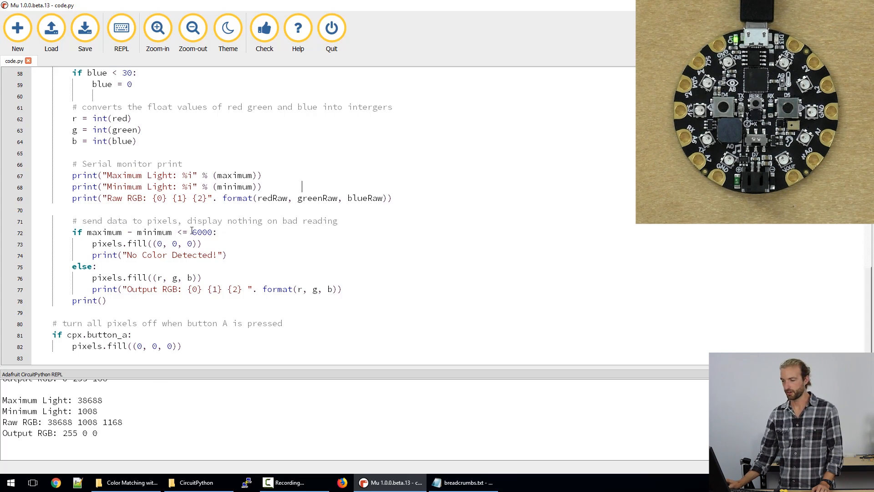
pyautogui.doubleClick(202, 232)
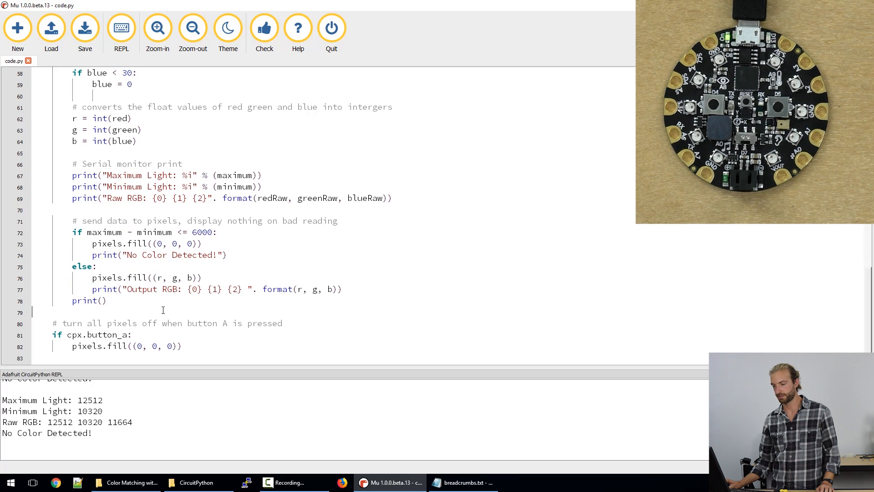
pyautogui.click(159, 334)
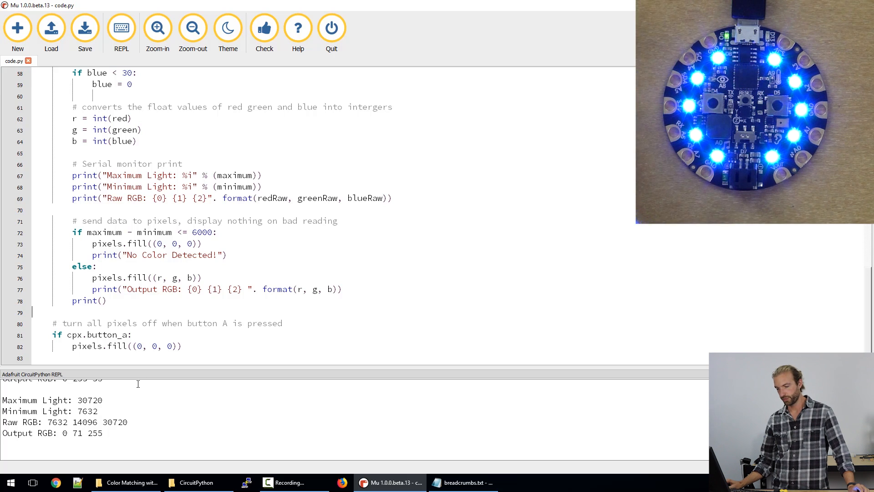
pyautogui.moveTo(134, 466)
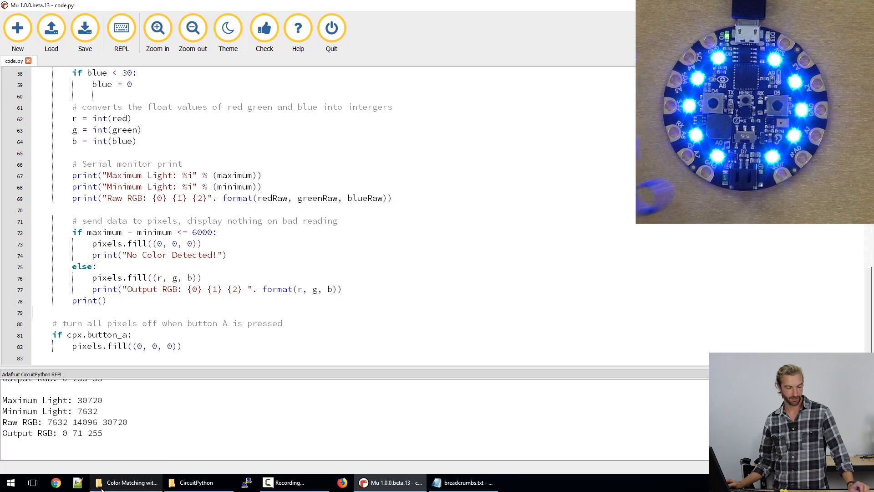
pyautogui.moveTo(100, 482)
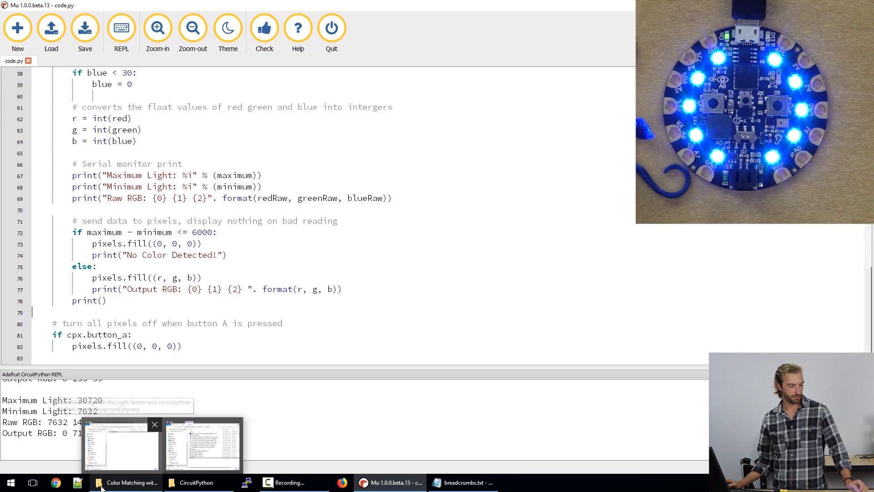